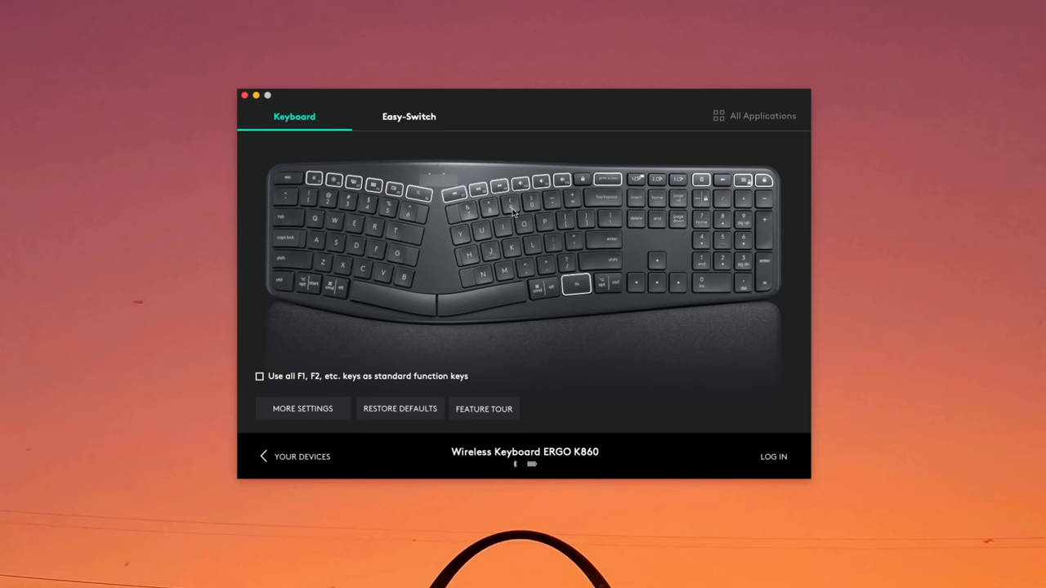
# View the ERGO K860's Easy-Switch paired hosts, confirm Logitech Flow is enabled, and bring up the Windows desktop menu
pyautogui.click(408, 116)
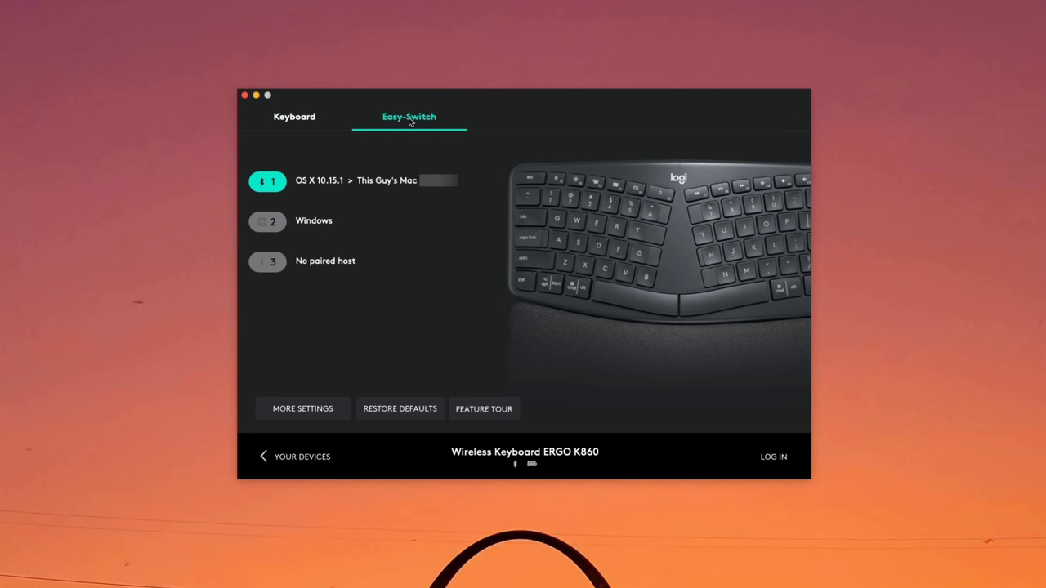
pyautogui.moveTo(375, 185)
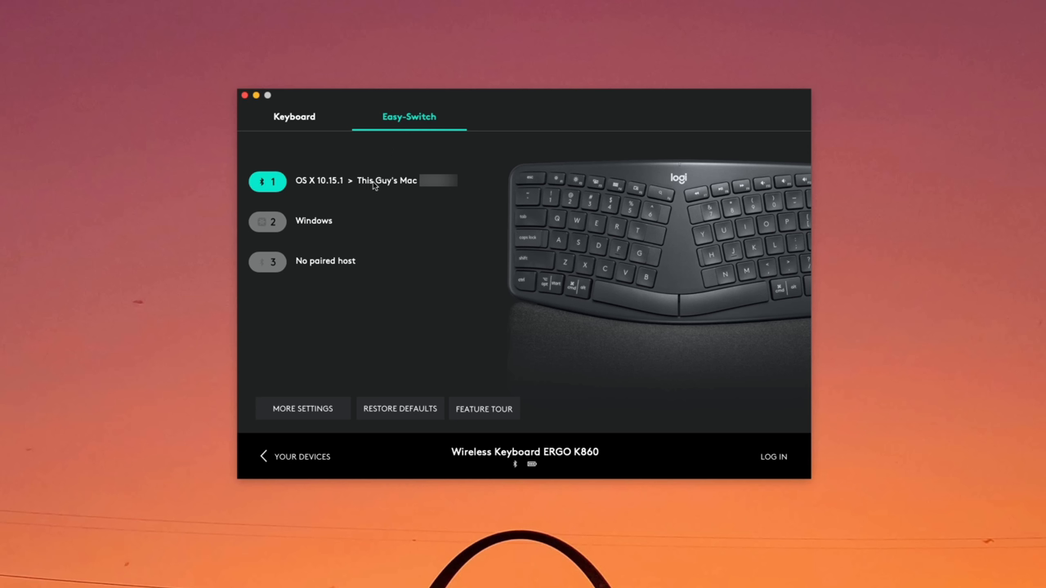
pyautogui.moveTo(331, 245)
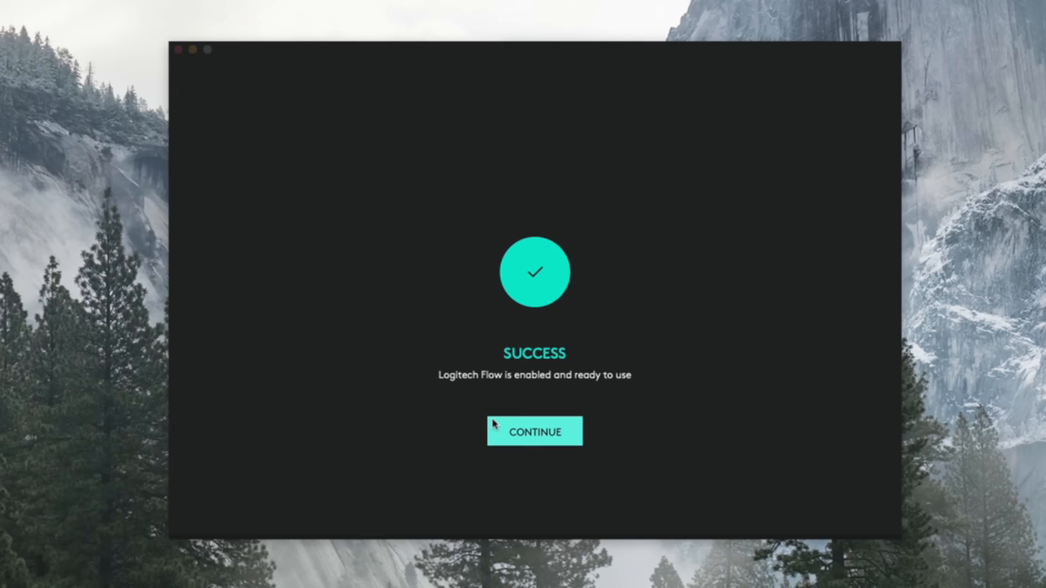
pyautogui.click(534, 432)
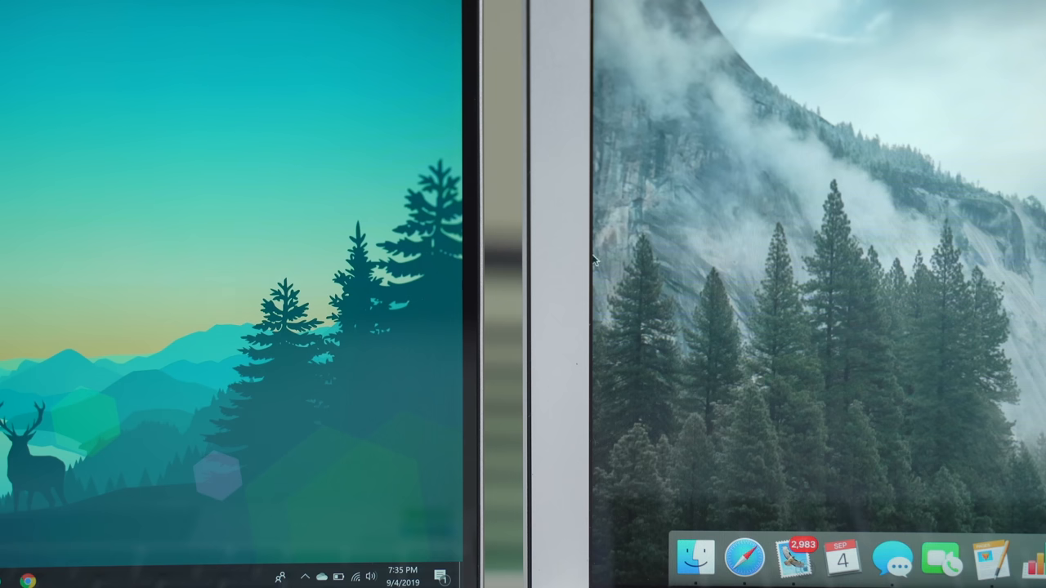
pyautogui.rightClick(196, 294)
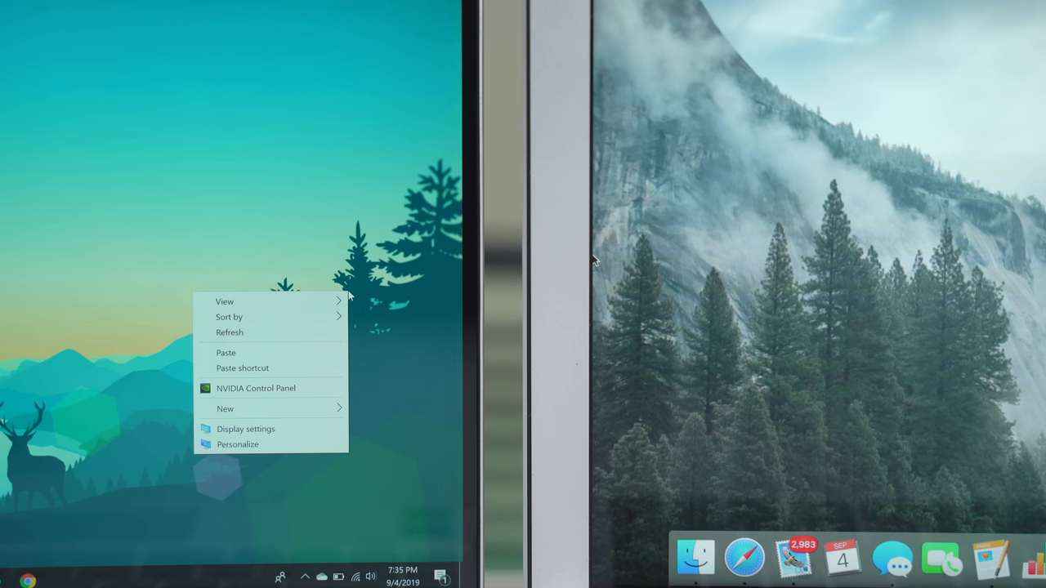